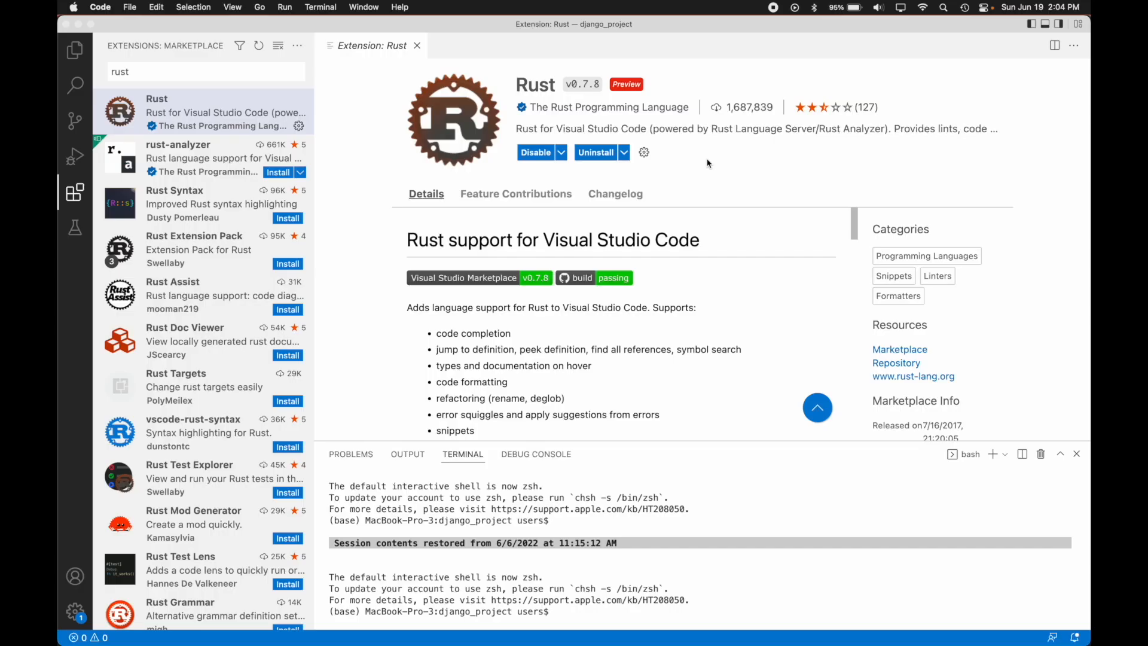
- Peek at the Rust extension's disable options and dismiss them without disabling
left_click(561, 152)
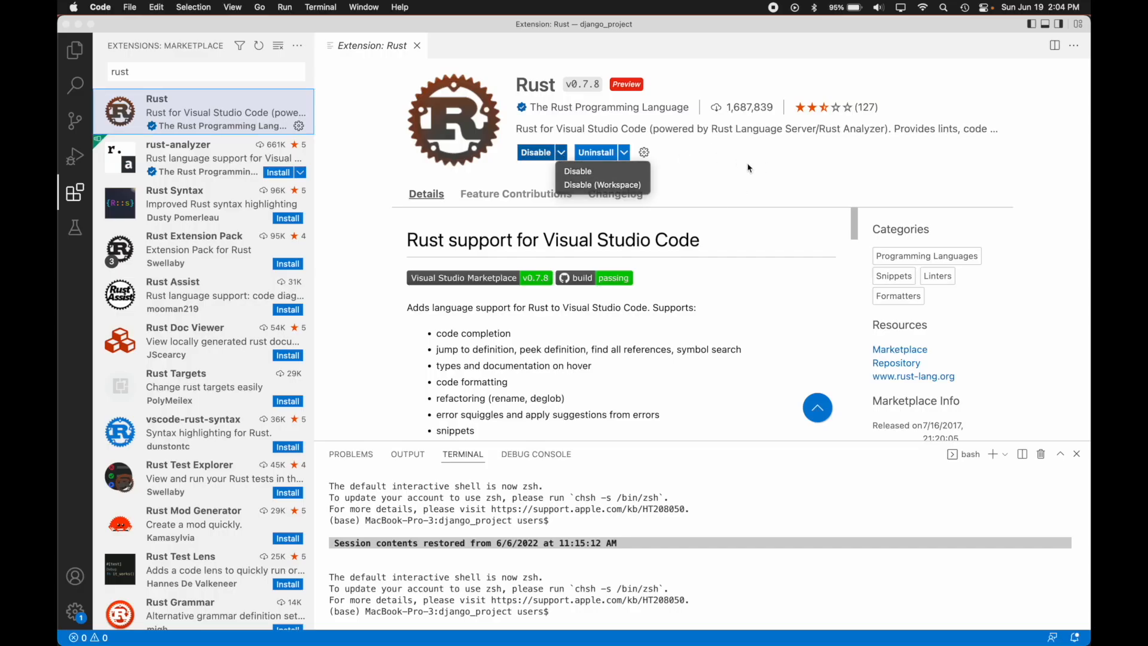
left_click(129, 7)
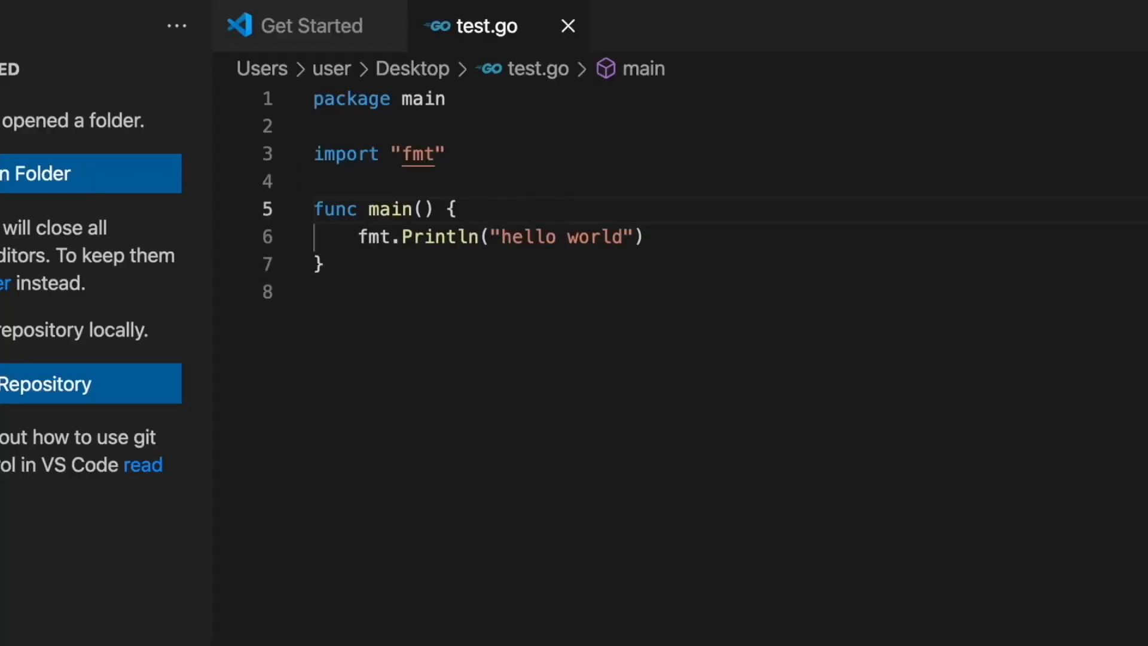
- Select all of test.go, then close the Go installer after a successful install
key("ctrl+a")
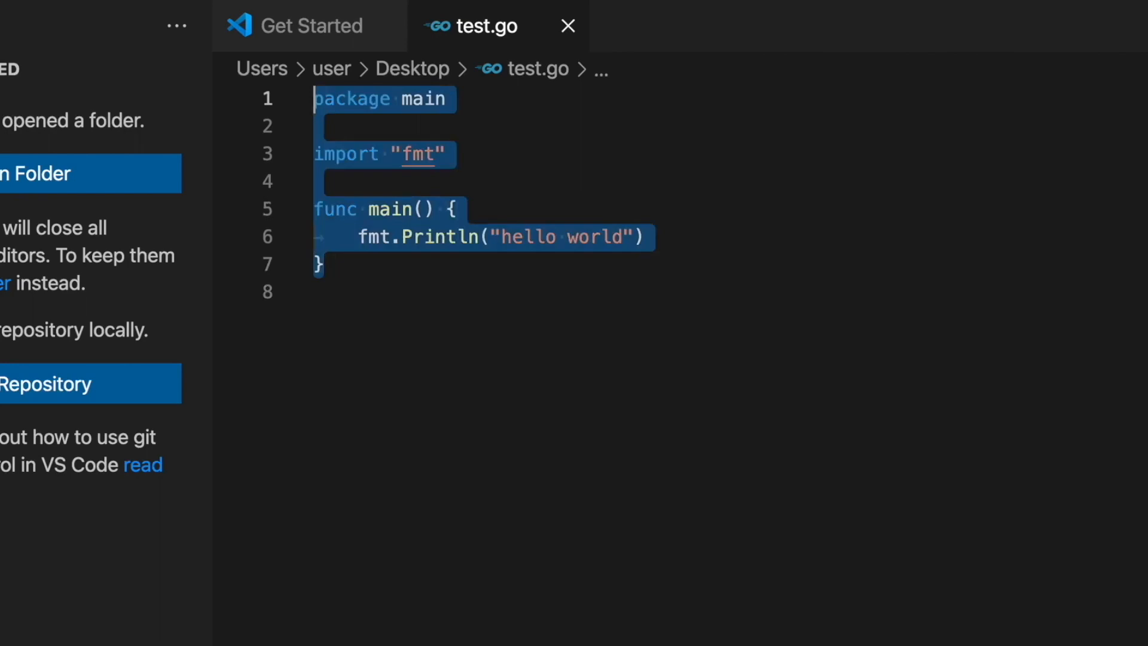
left_click(316, 292)
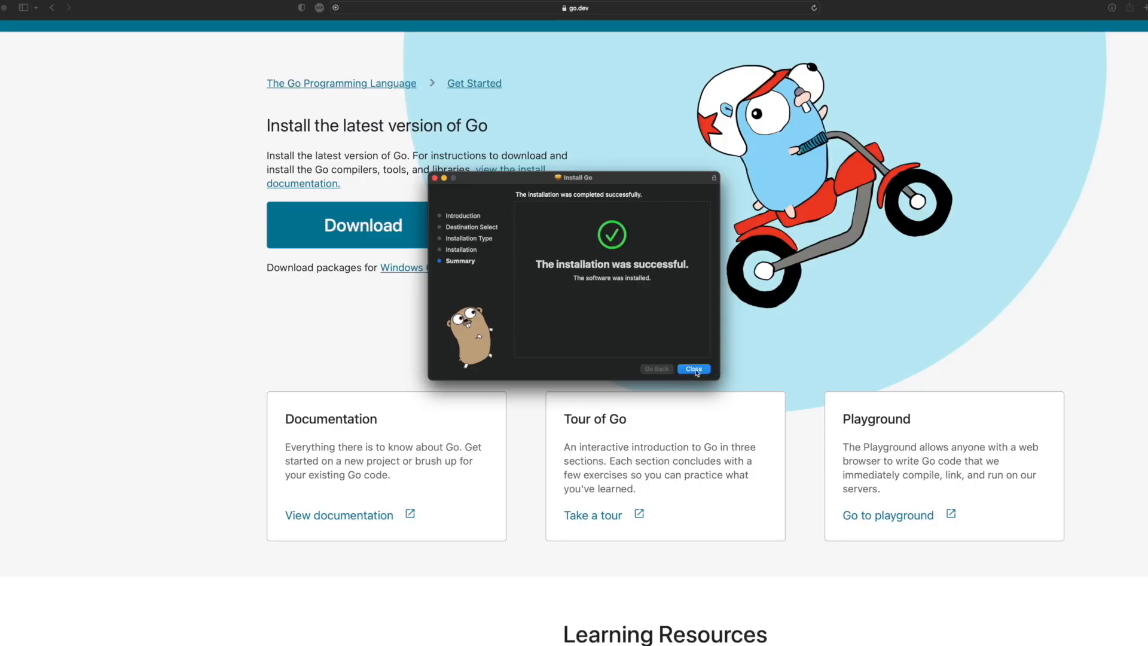
left_click(692, 368)
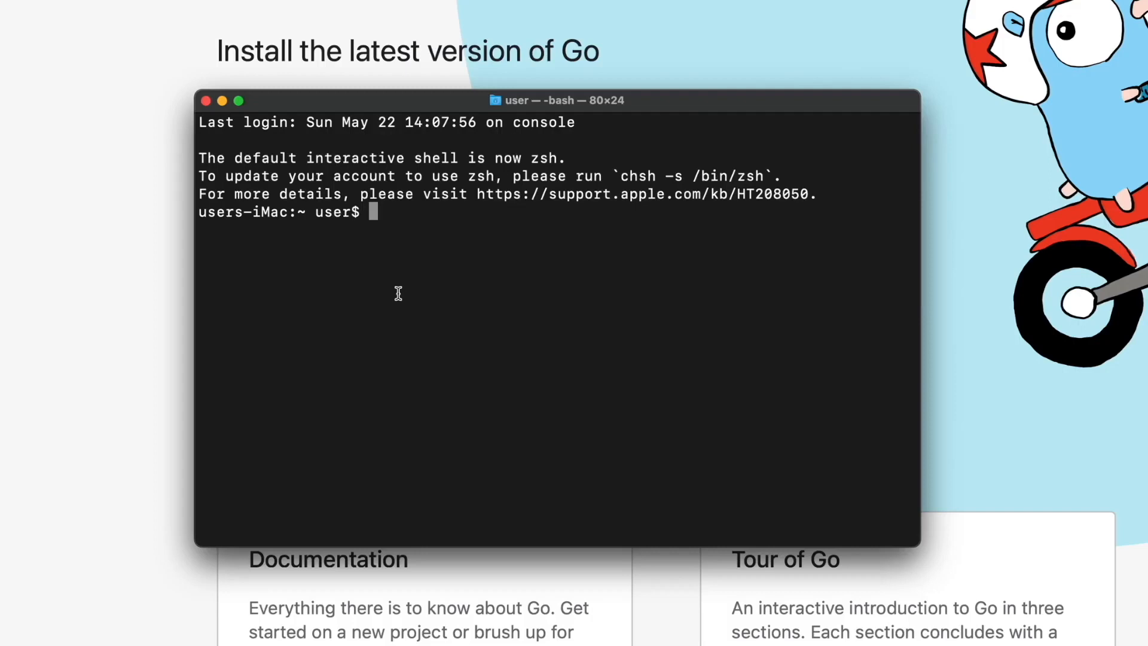
- Run 'go version' in Terminal to confirm go1.18.2 darwin/amd64
type("go version")
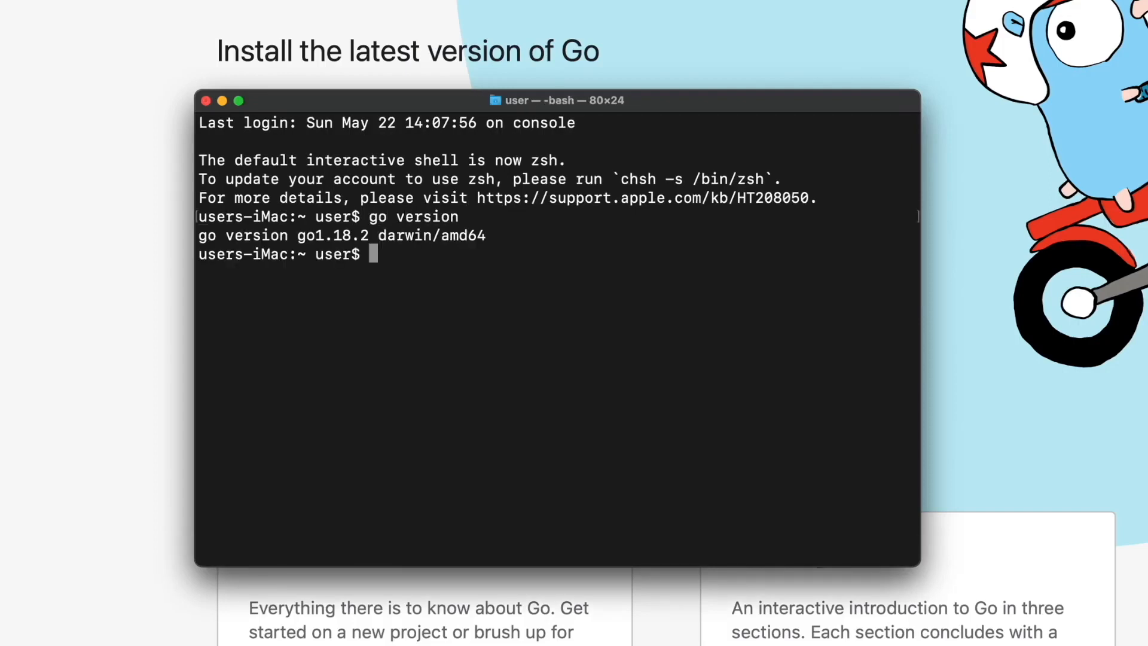
mouse_move(553, 154)
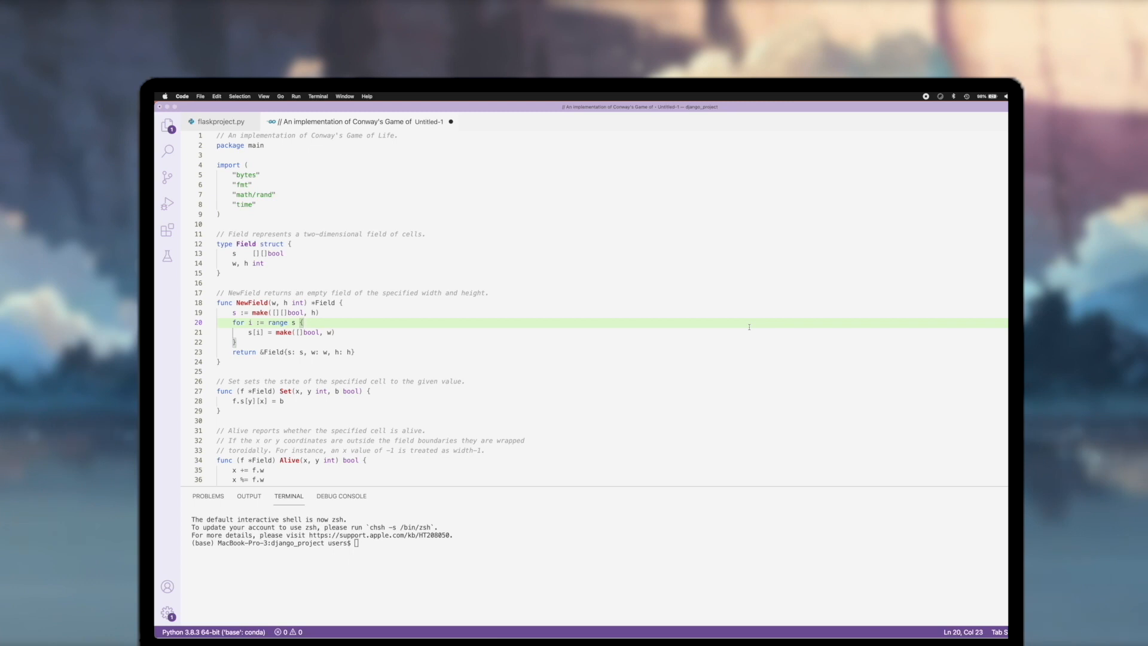
mouse_move(372, 176)
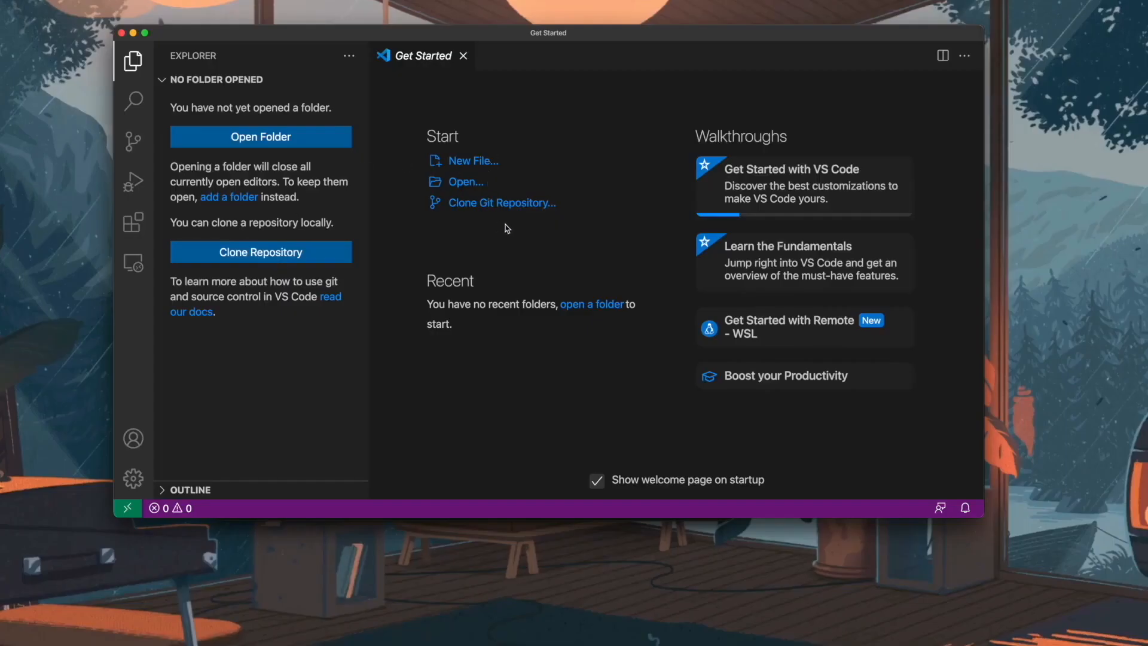
- Start a new file from the Get Started page and filter the Create New picker with 'go'
left_click(474, 160)
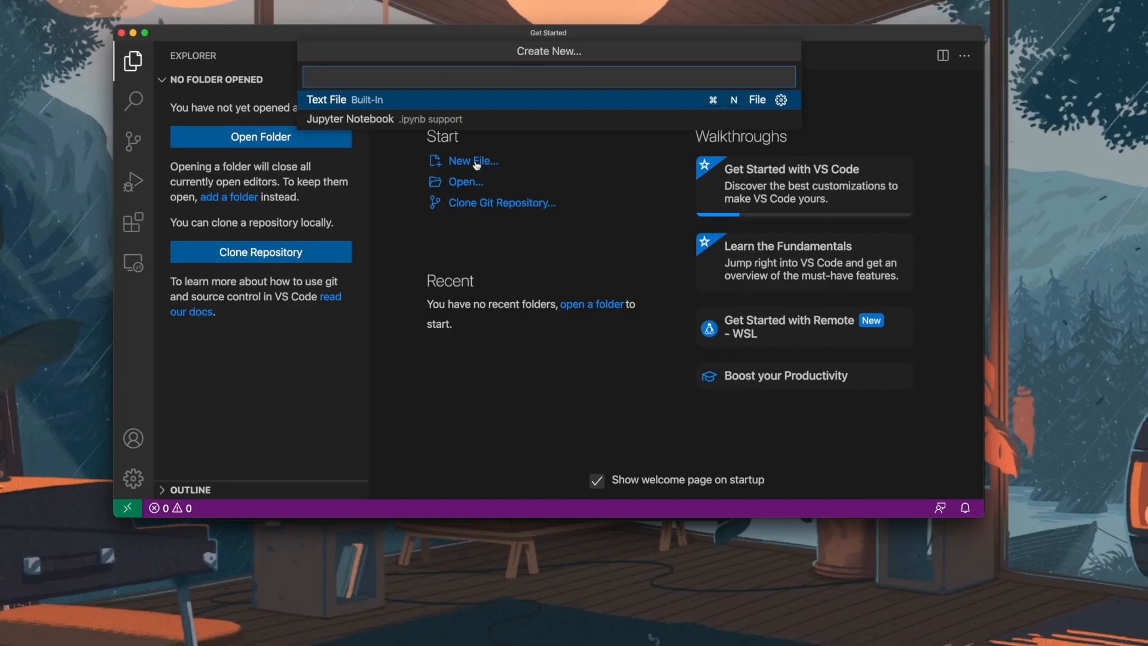
type("golang")
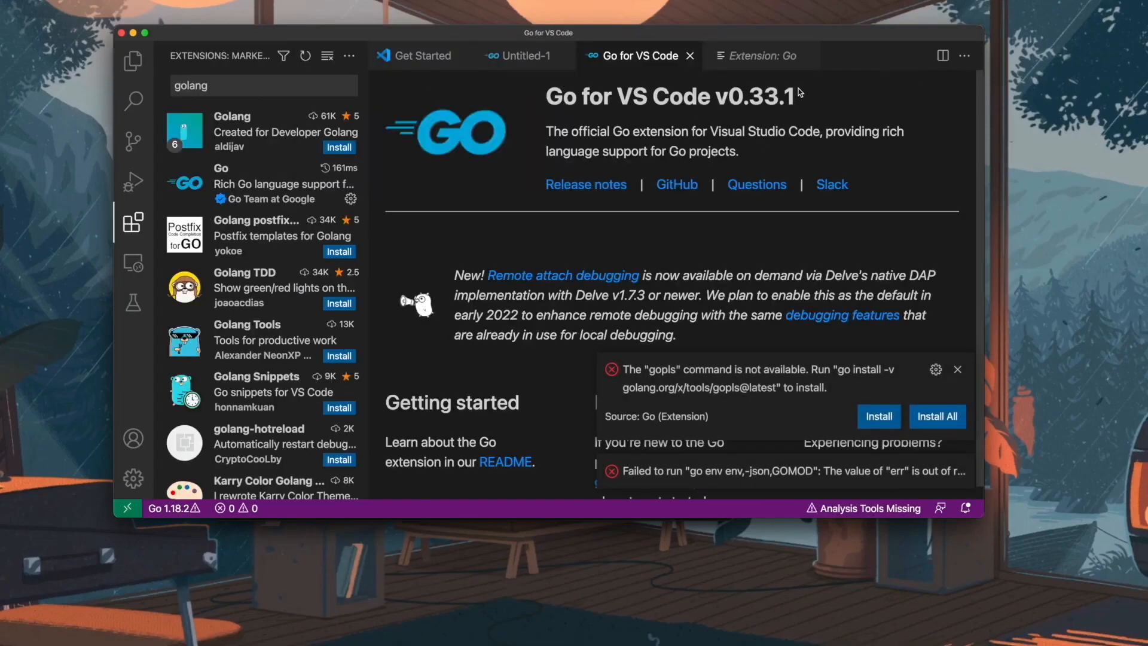
mouse_move(527, 56)
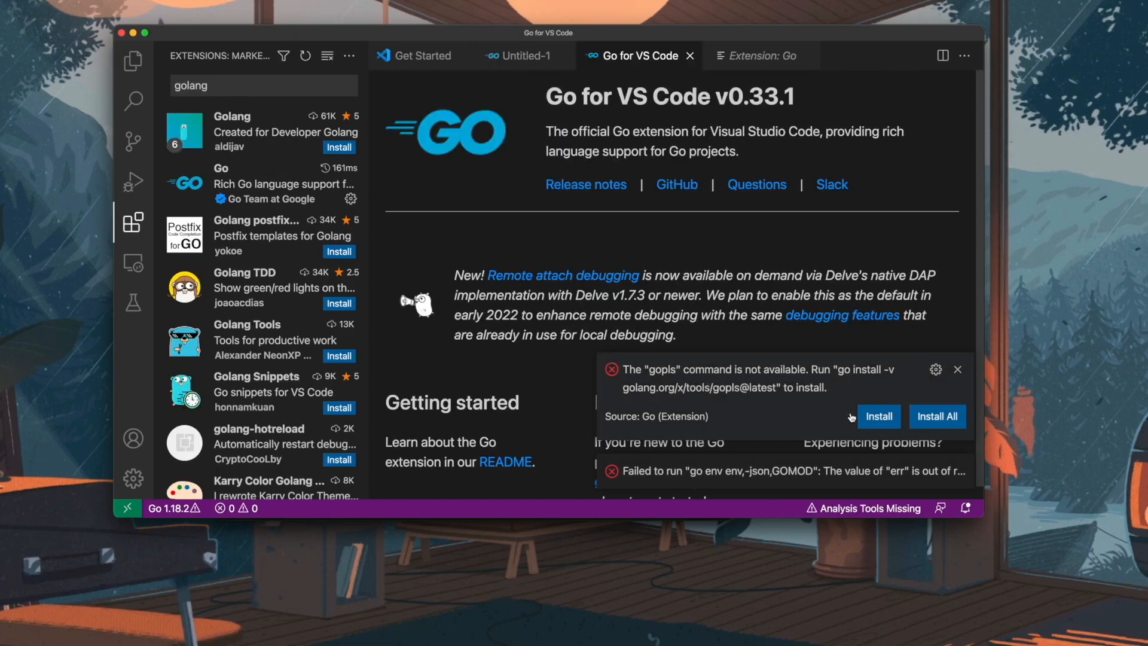
- Install the missing gopls tool from the Go extension notification
left_click(879, 416)
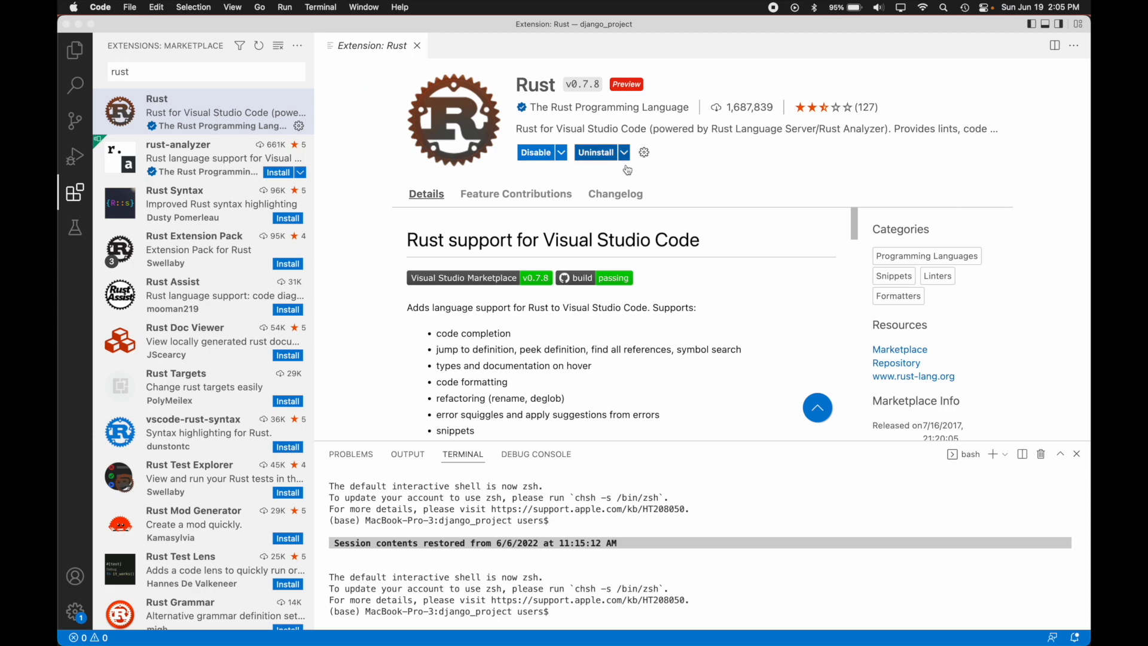
left_click(101, 8)
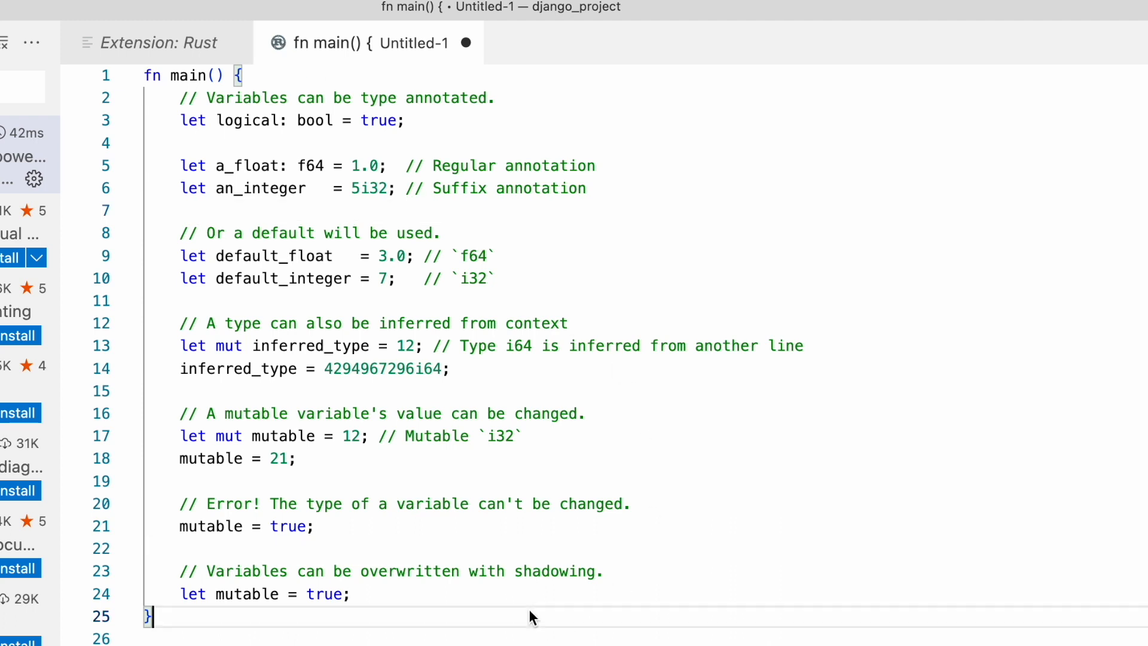
- Extend the f64 comment on line 9 with '-' and start a new line after the last let statement
double_click(542, 503)
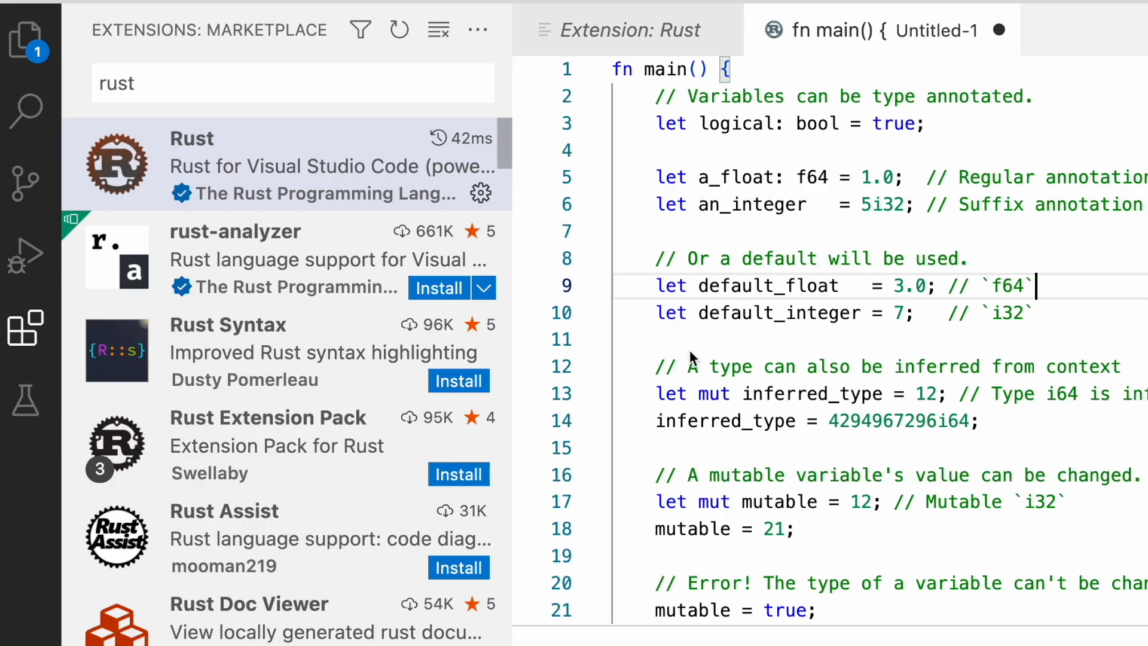
type("-")
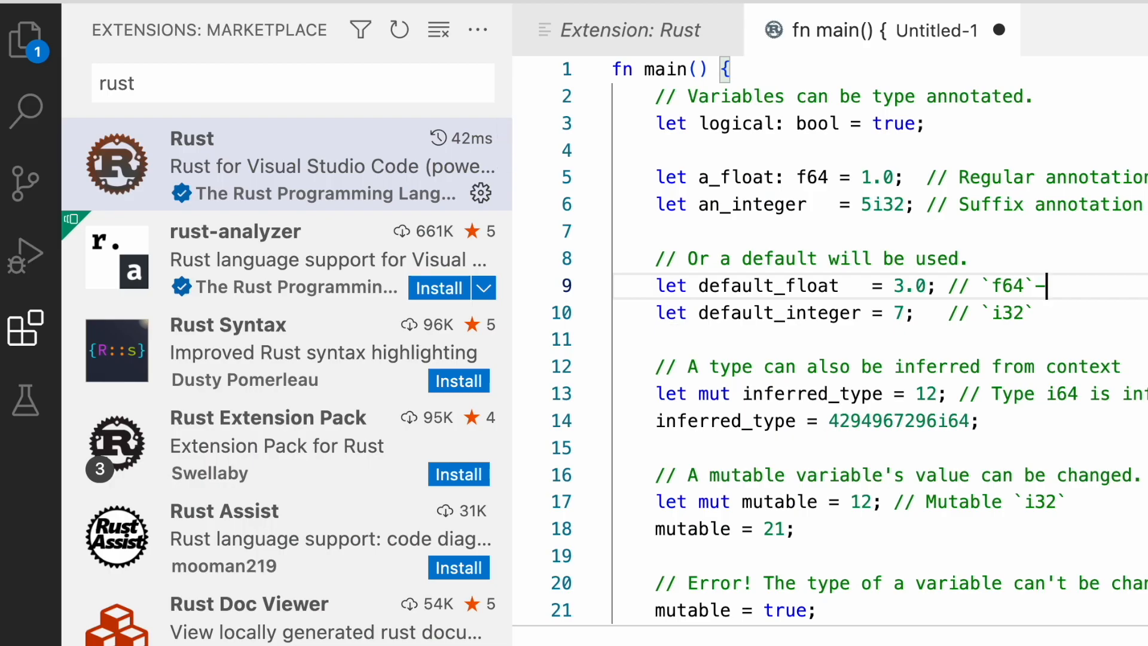
left_click(292, 83)
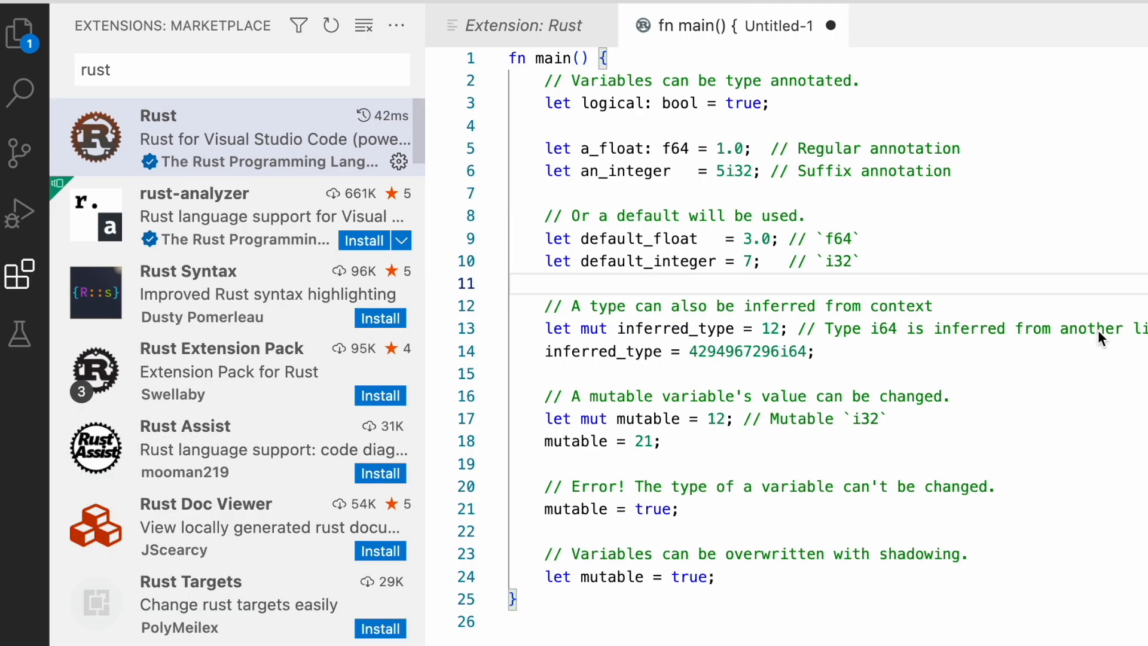
left_click(719, 577)
type("//")
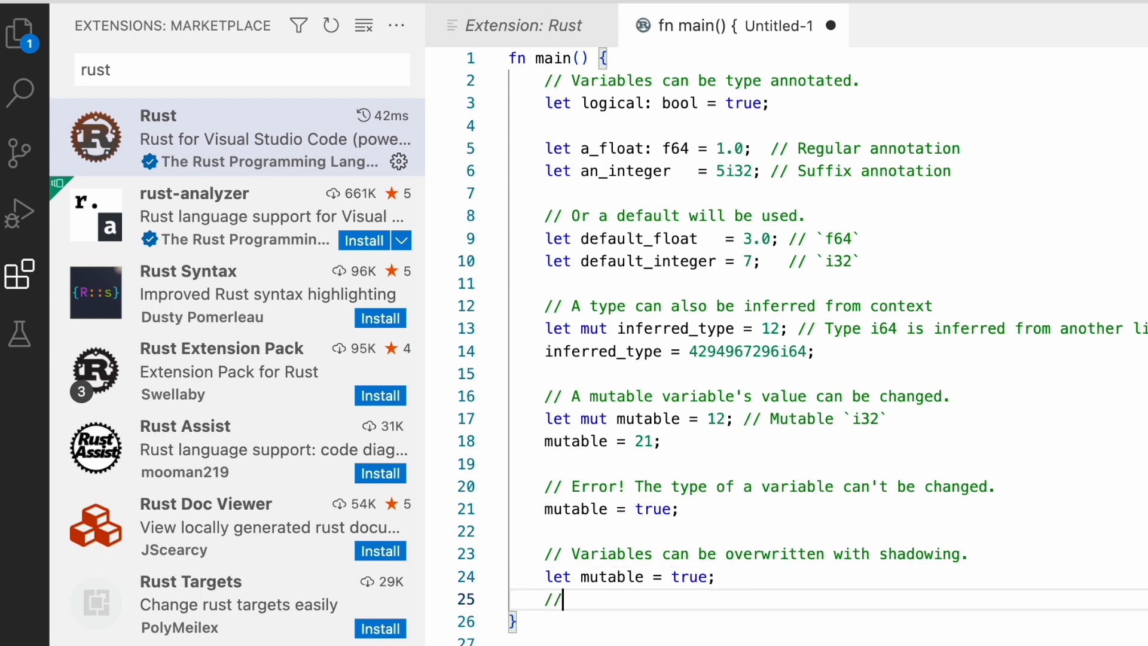
- Add the comment 'Rust is an awesome language, I guess' and save the file as .rs in Documents
type("Rust is an aw")
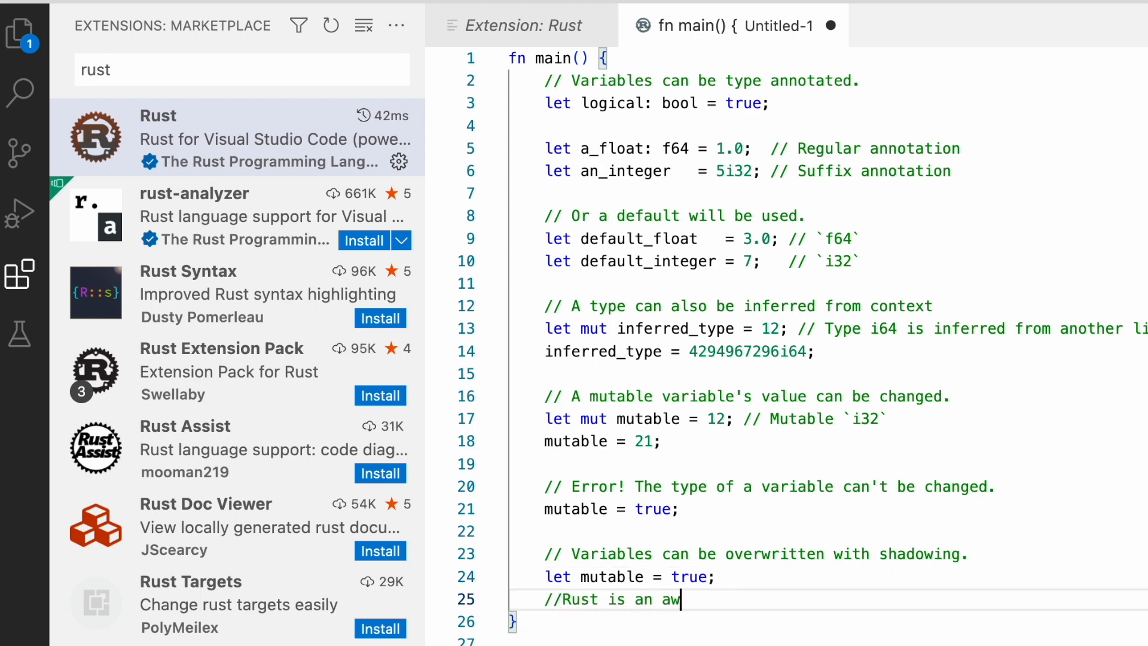
type("esome langauge, I Gue")
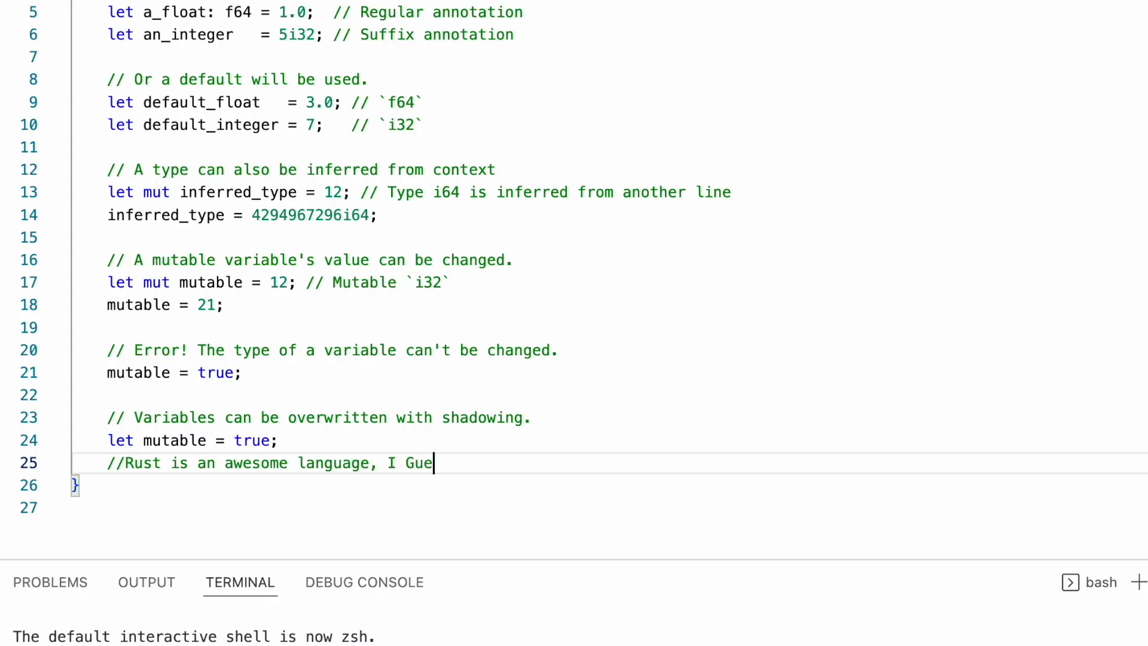
type("ss")
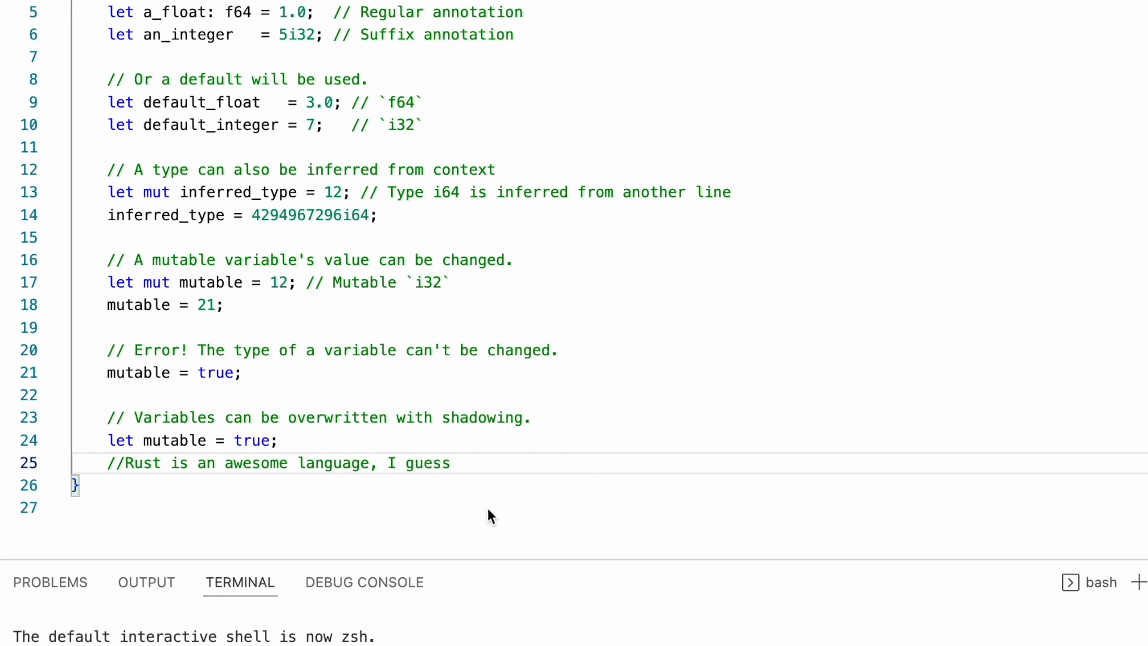
double_click(477, 12)
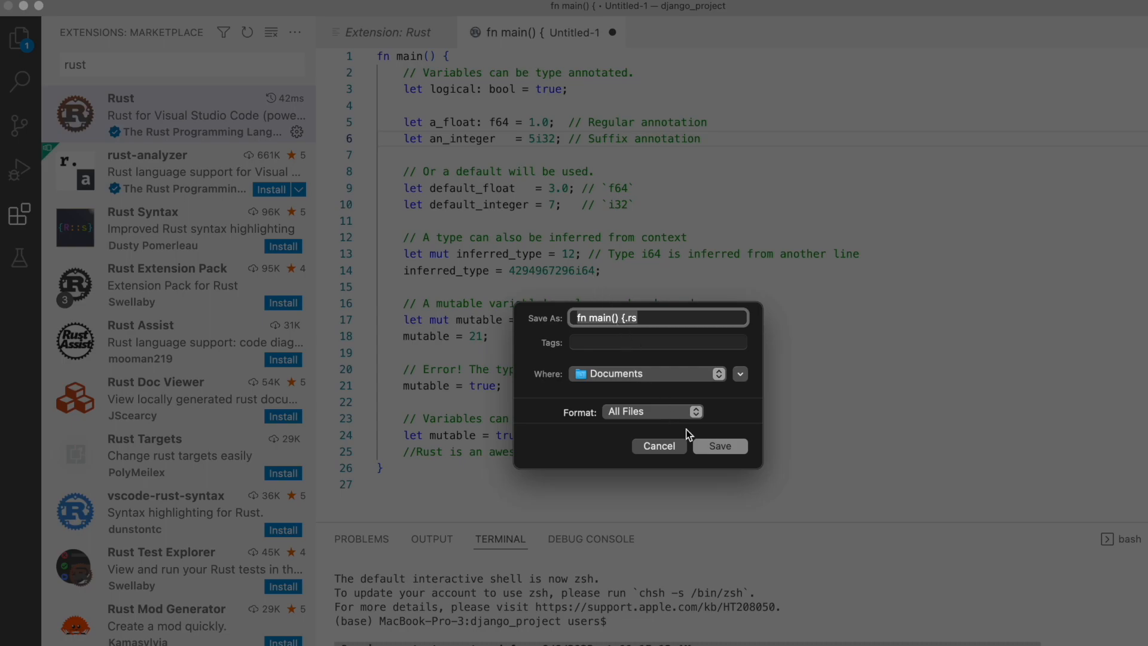
left_click(718, 445)
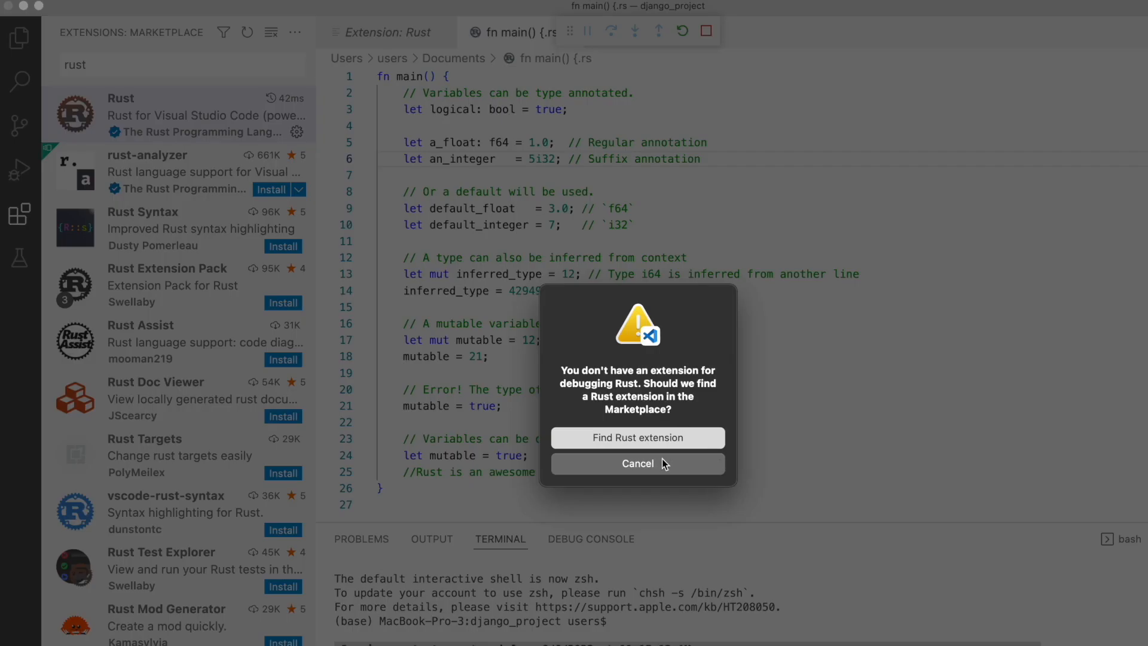
left_click(636, 438)
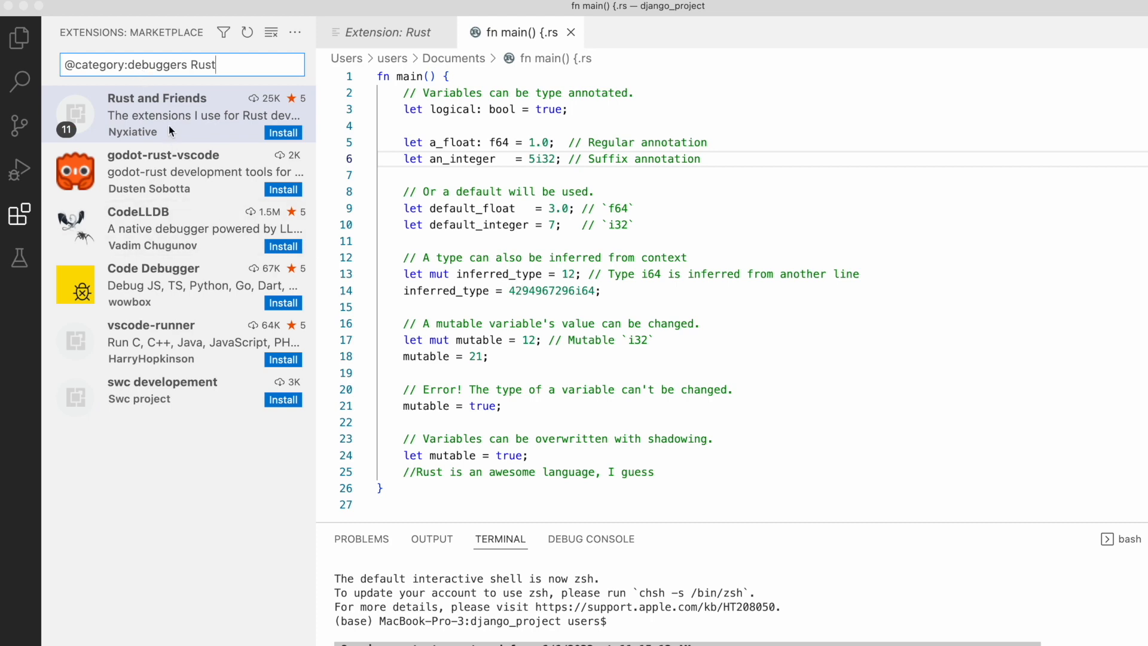
- Install the Rust and Friends debugger extension pack from its details page
left_click(158, 99)
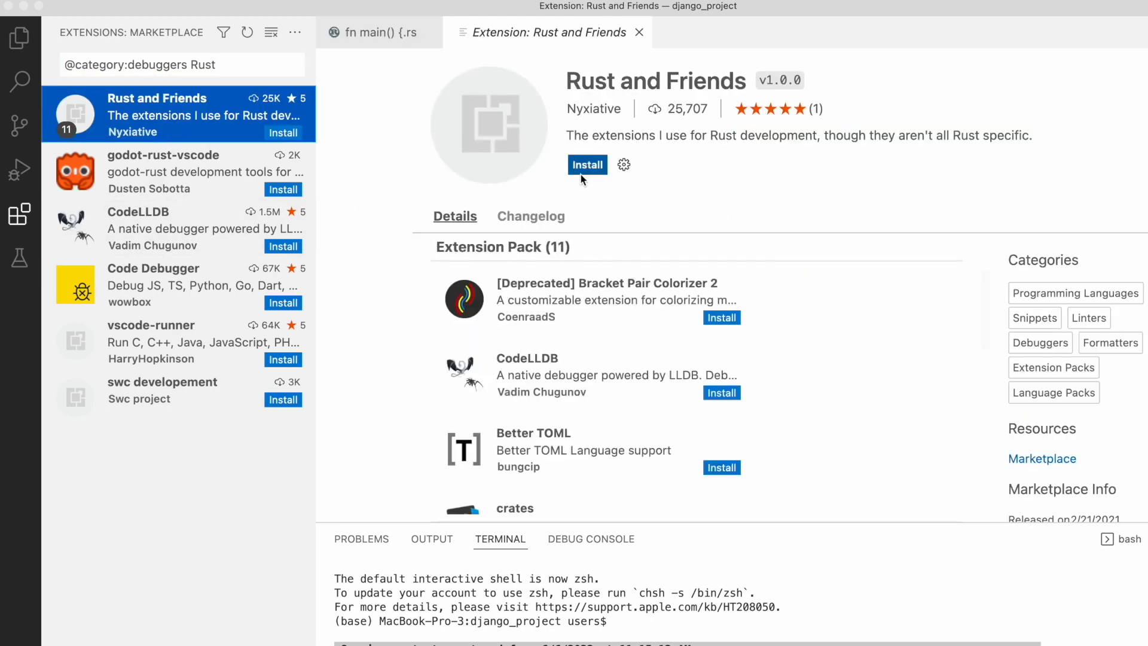
left_click(587, 164)
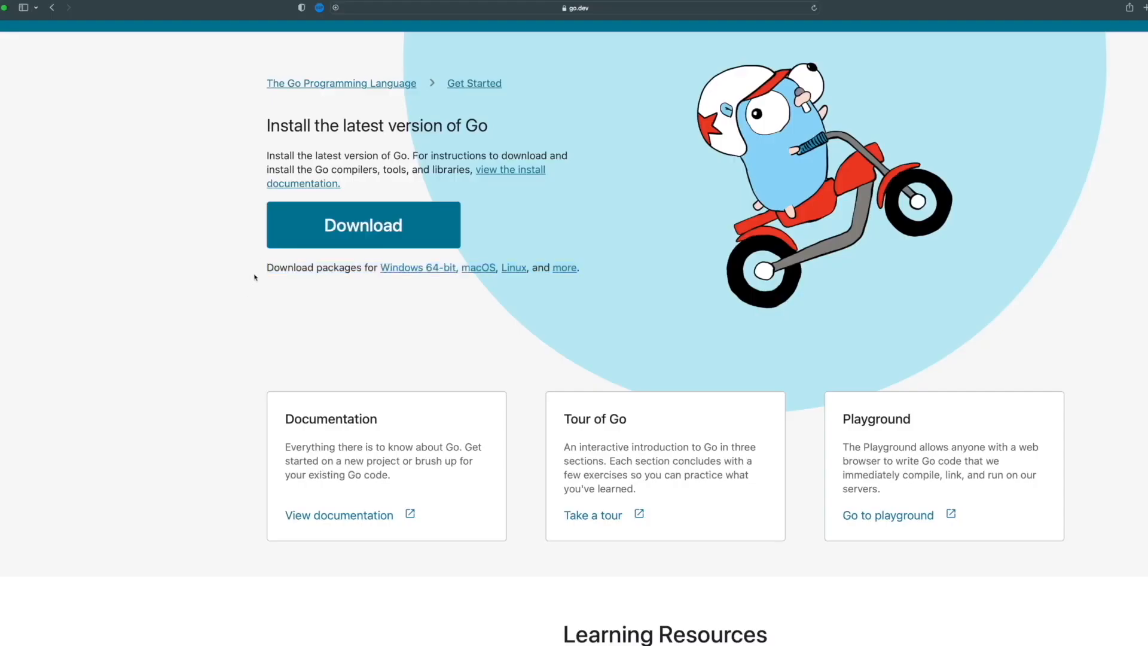
mouse_move(541, 332)
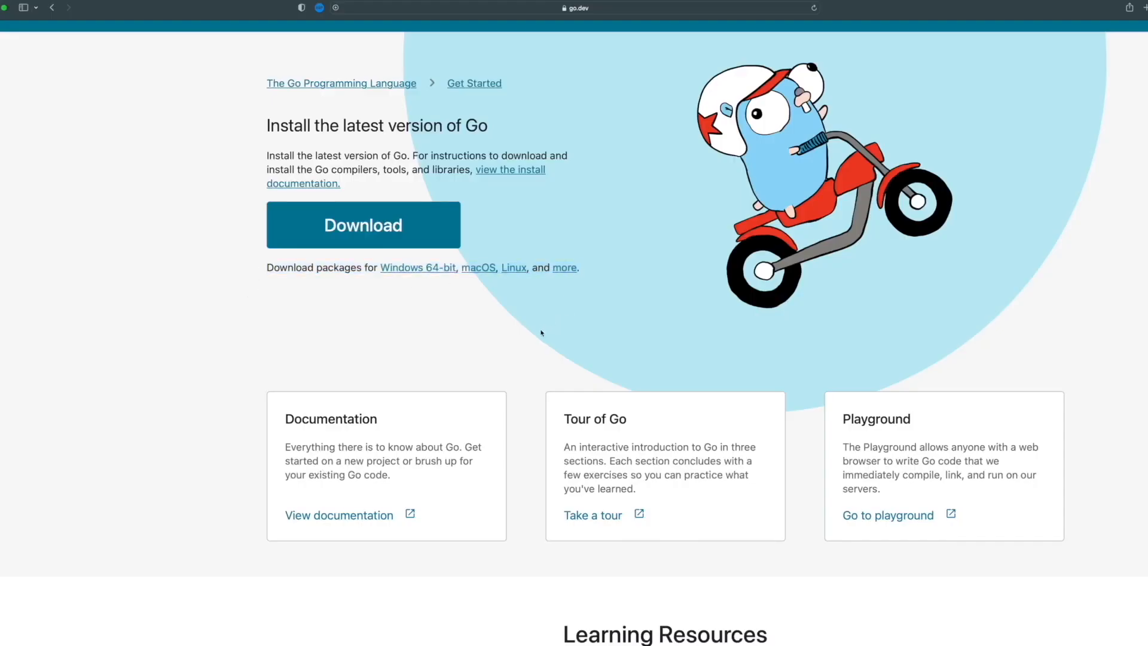